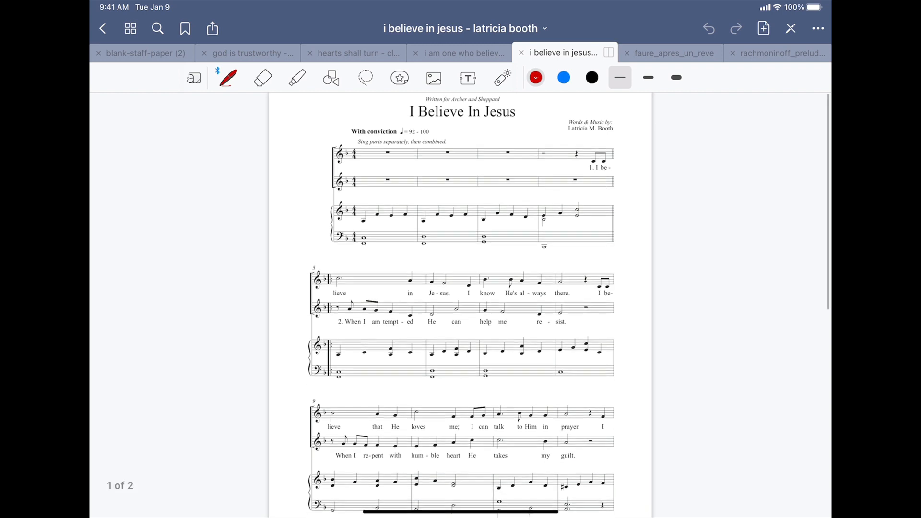
Step: Scroll down through page 1 of the score toward page 2 at measure 13
scroll("down", 3)
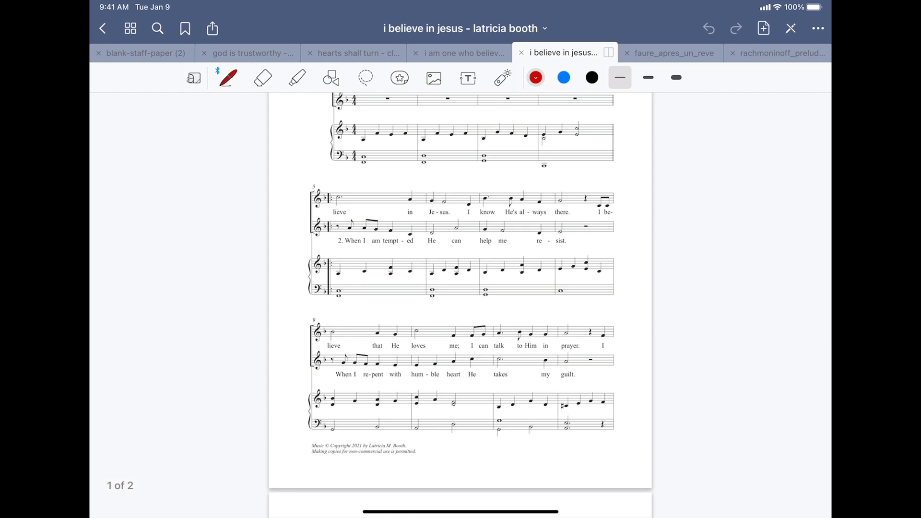
scroll("down", 3)
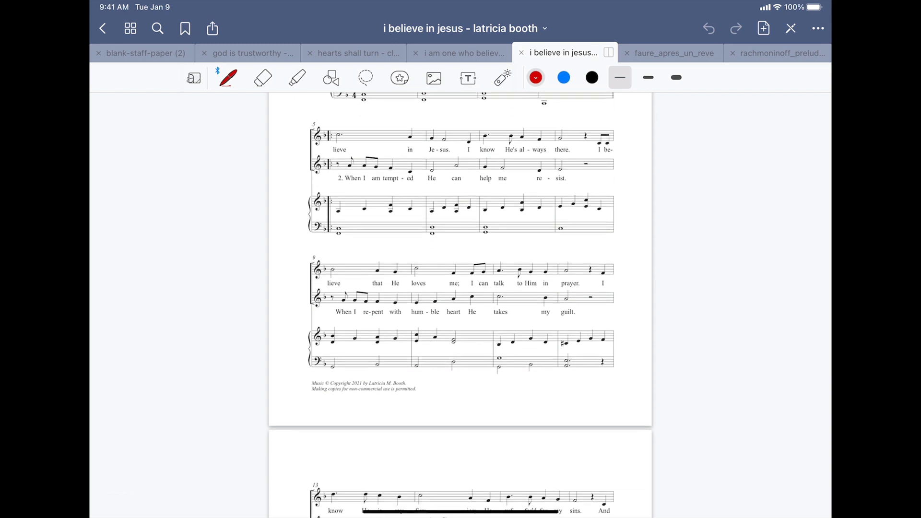
scroll("down", 3)
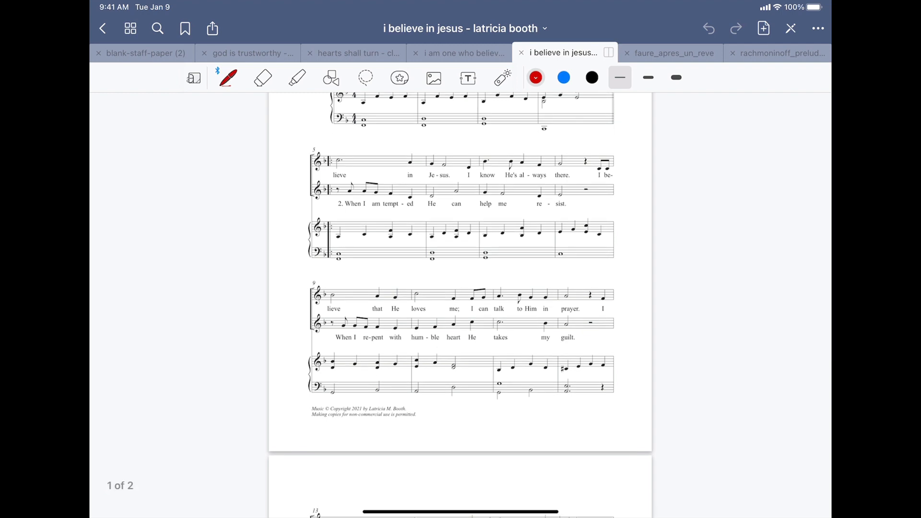
scroll("down", 3)
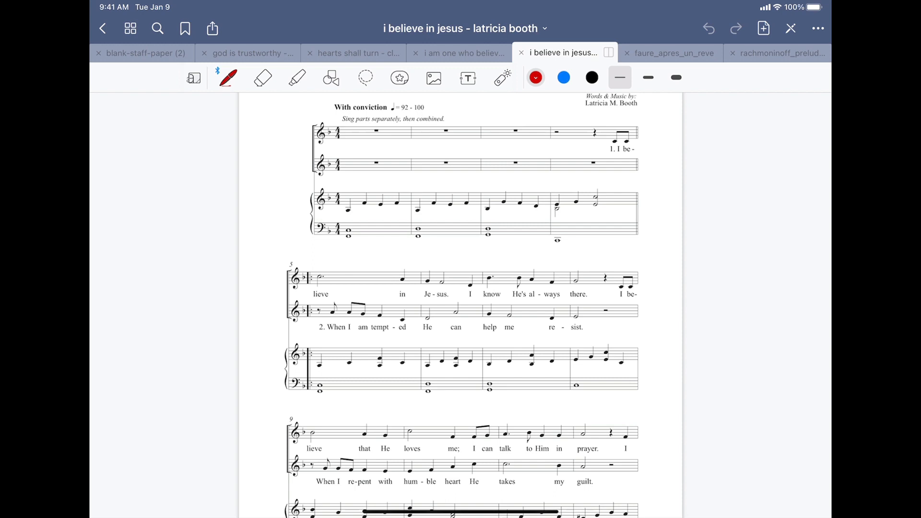
scroll("down", 3)
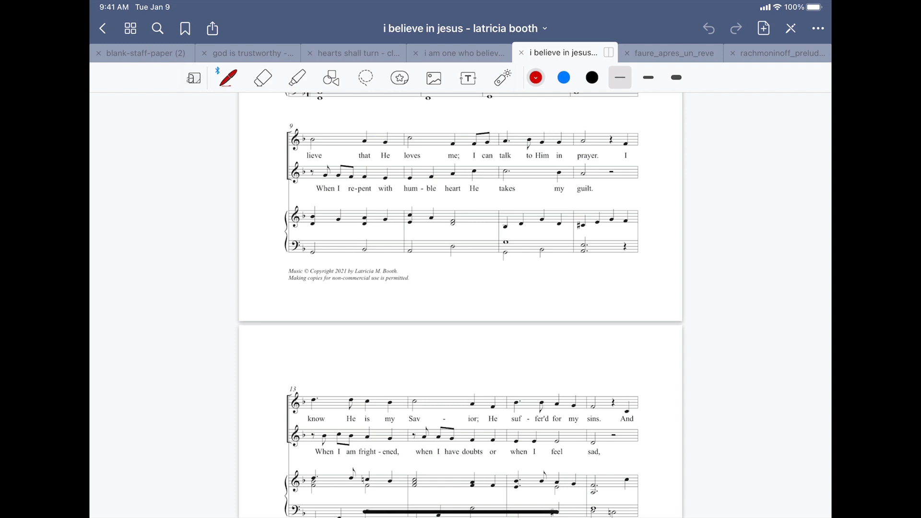
scroll("down", 3)
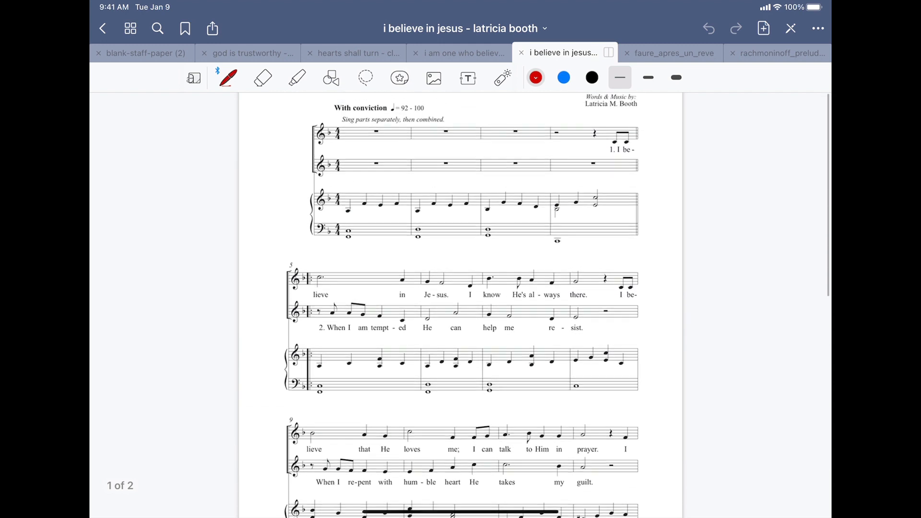
scroll("down", 3)
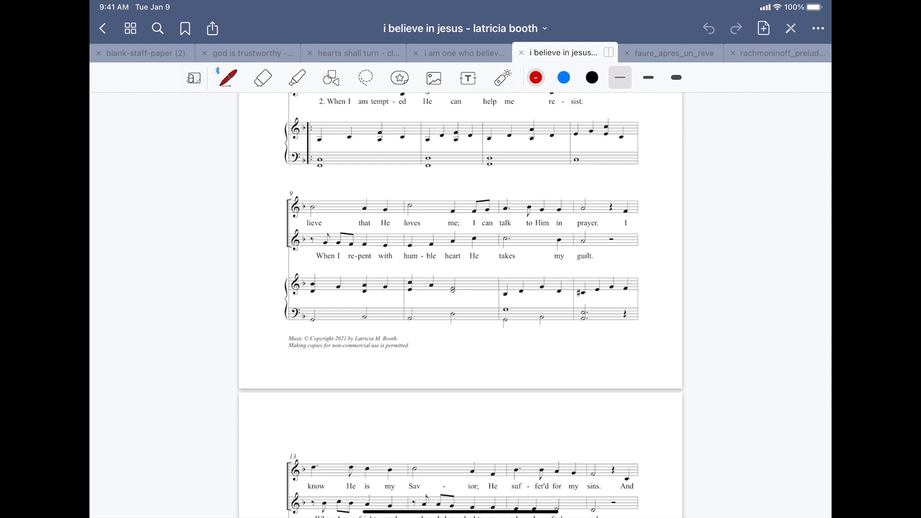
scroll("down", 3)
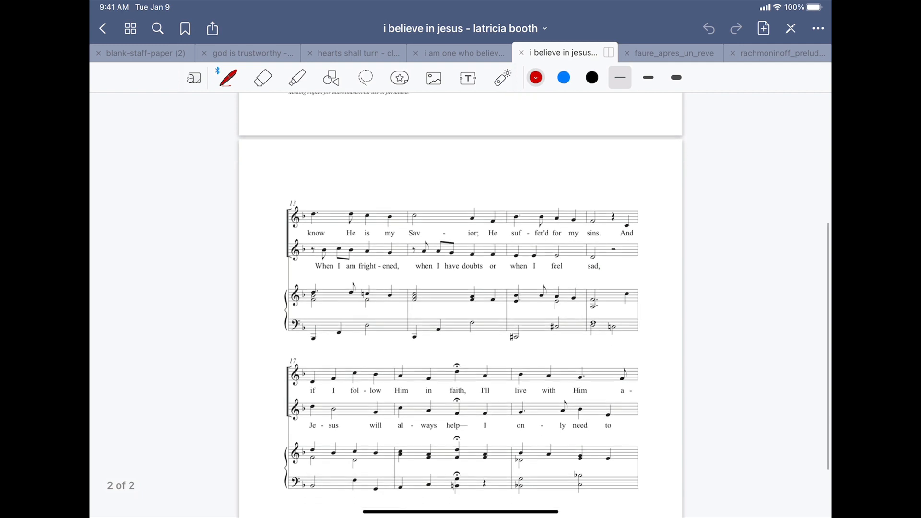
scroll("down", 3)
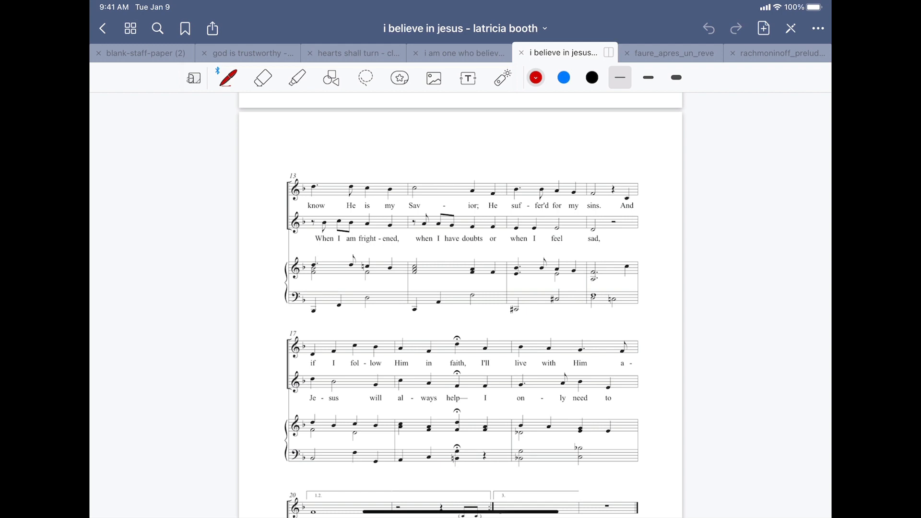
scroll("down", 3)
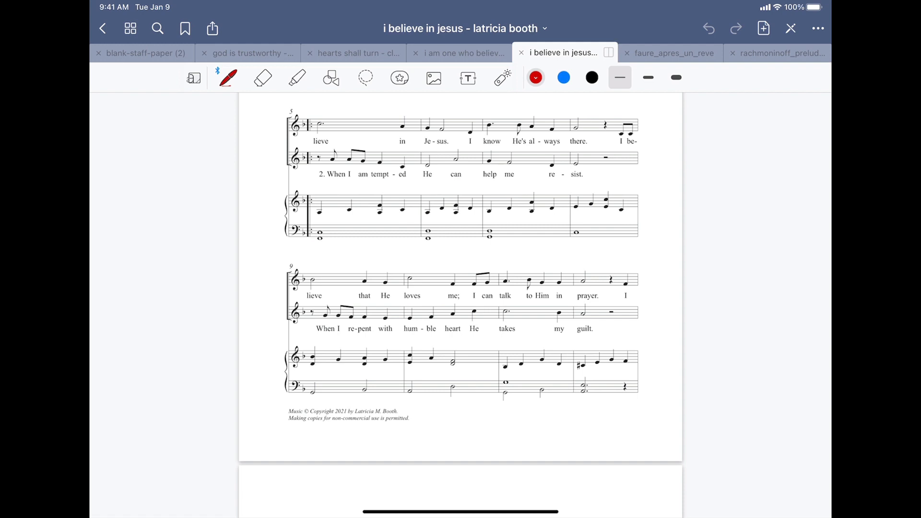
Step: Scroll through the score from the final system back toward the title
scroll("down", 3)
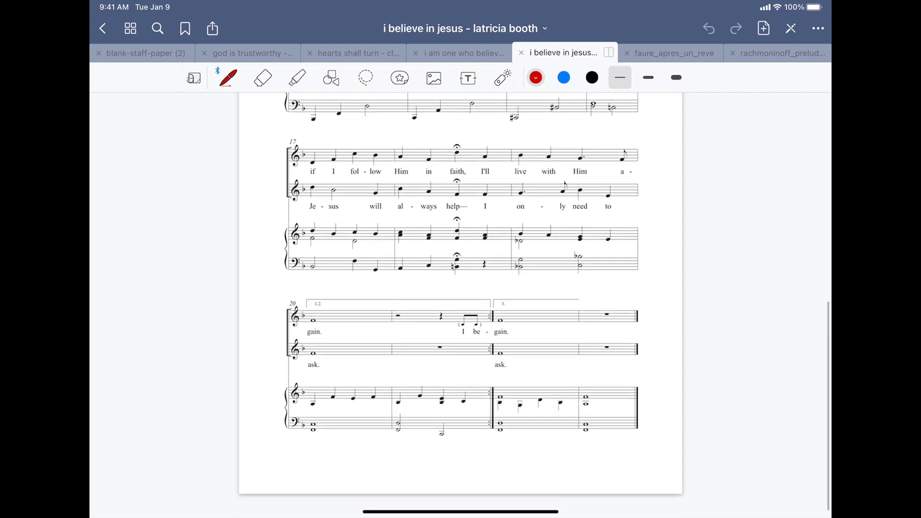
scroll("down", 3)
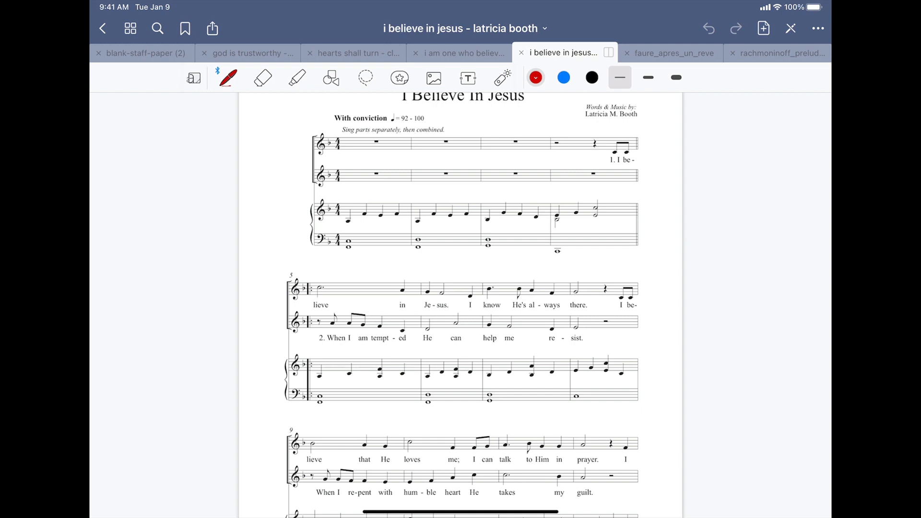
Step: Scroll down until page 2, measures 13–20, fills the view
scroll("down", 3)
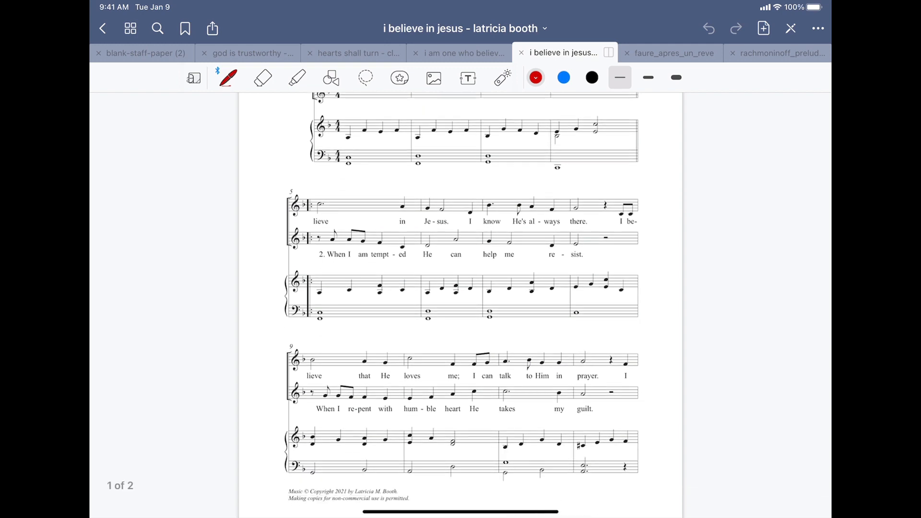
scroll("down", 3)
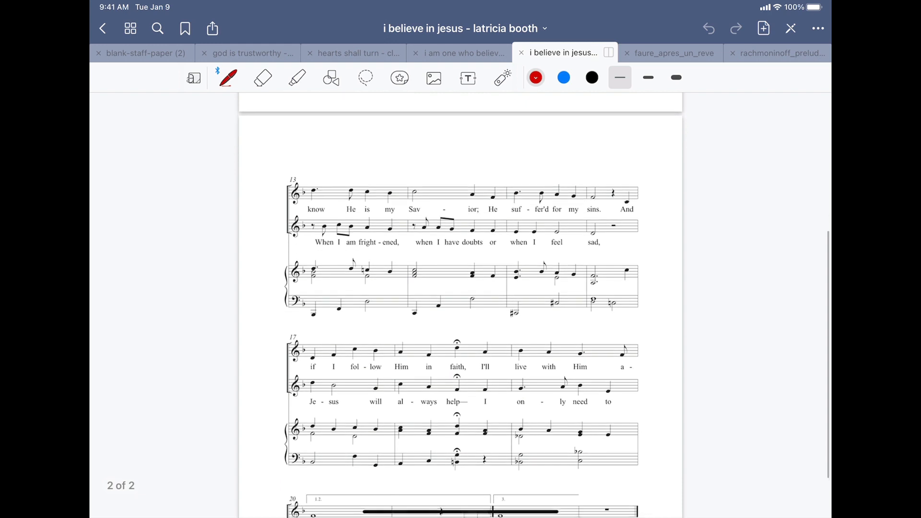
scroll("down", 3)
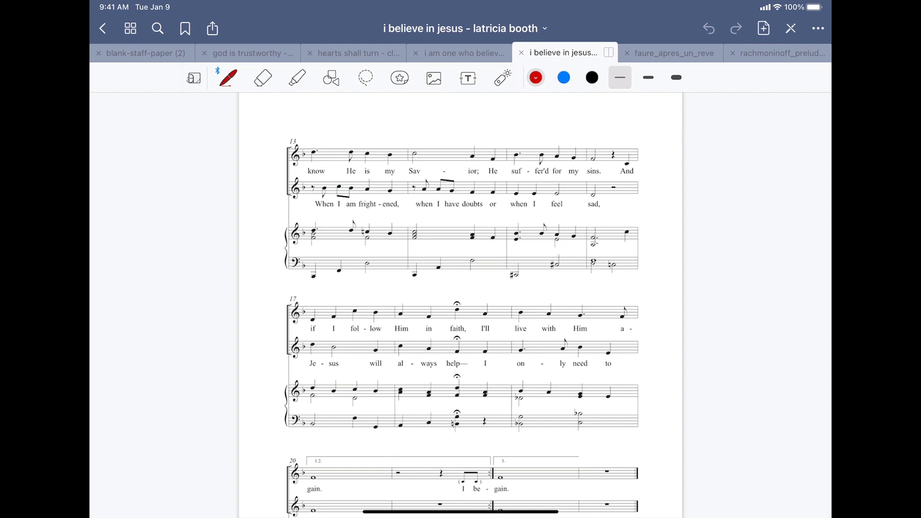
Step: Draw a red pen circle around the chord at 'live' in measure 18
left_click_drag(505, 285, 511, 379)
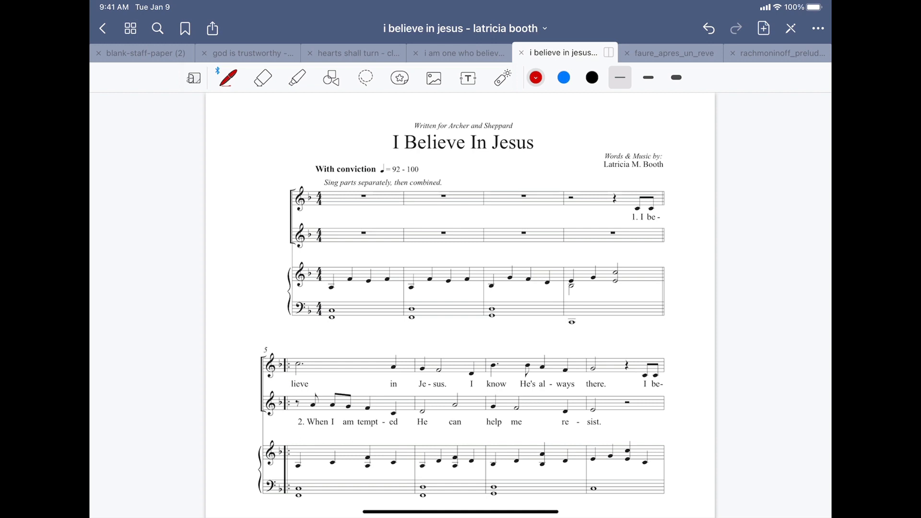
Step: Scroll to page 2 and circle measures 14–15 at 'He suf-fer'd for my sins' in red
scroll("down", 3)
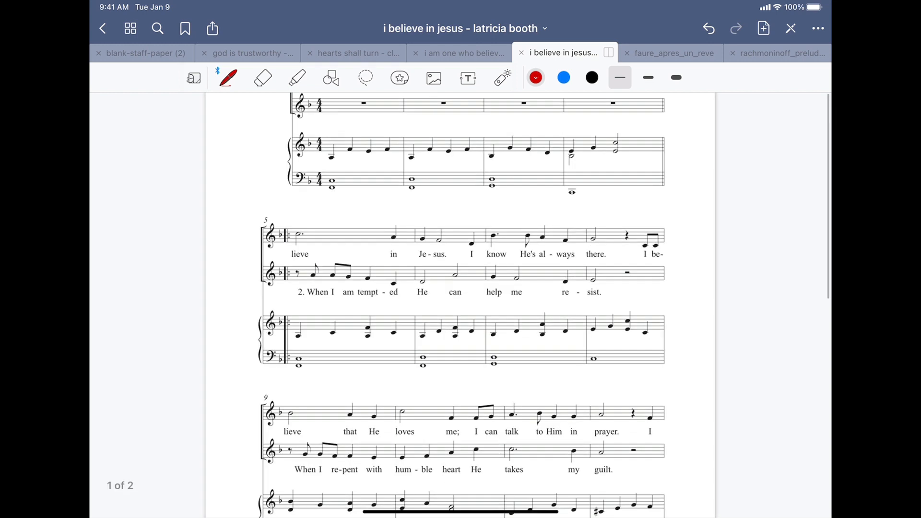
scroll("down", 3)
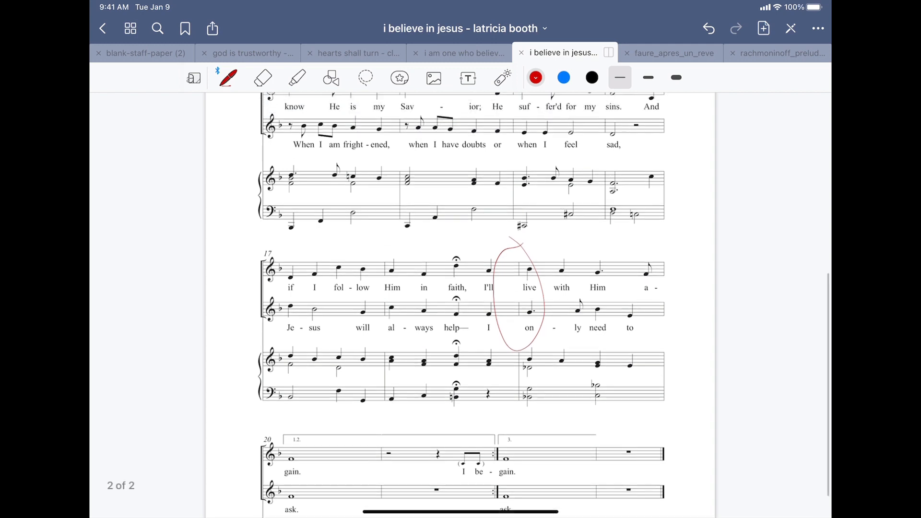
scroll("down", 3)
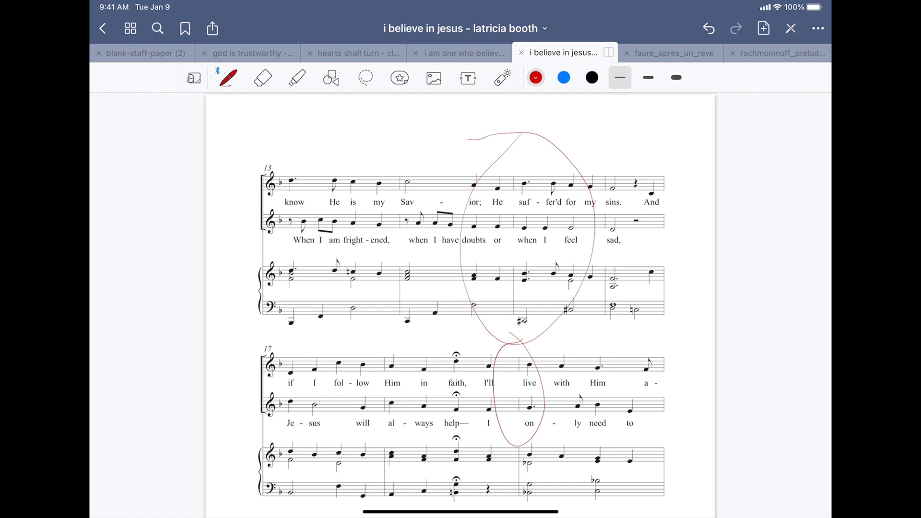
scroll("down", 3)
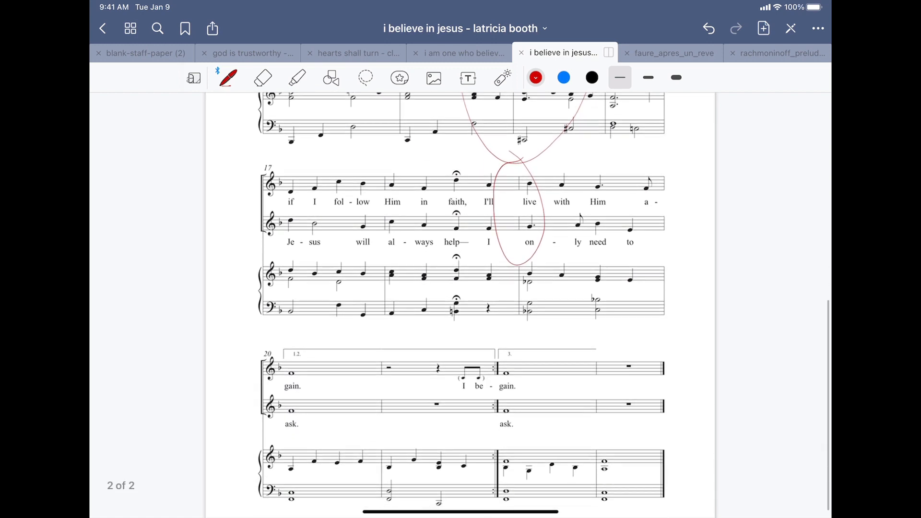